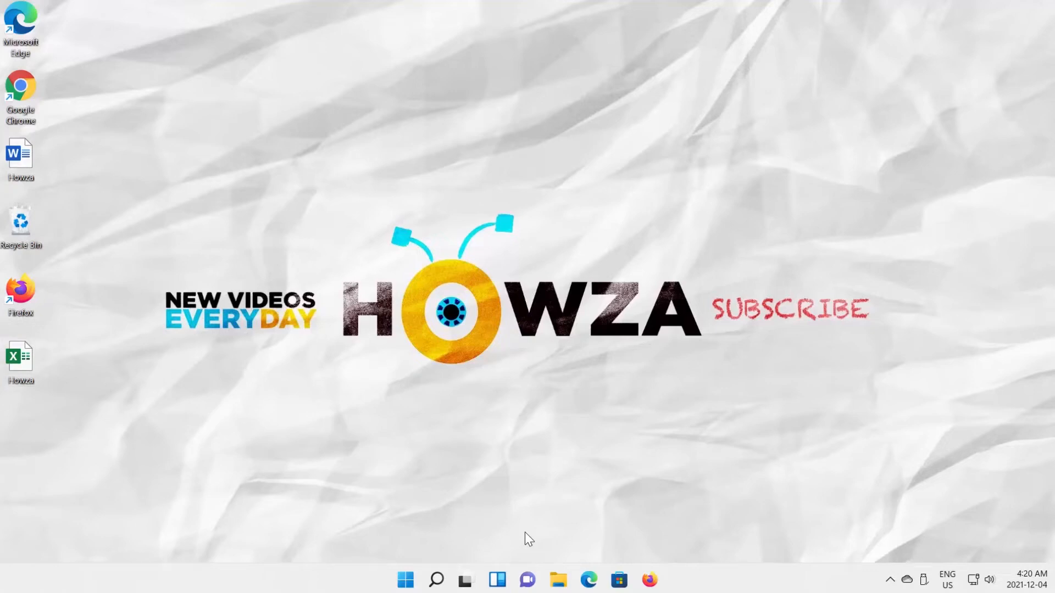
mouse_move(51, 348)
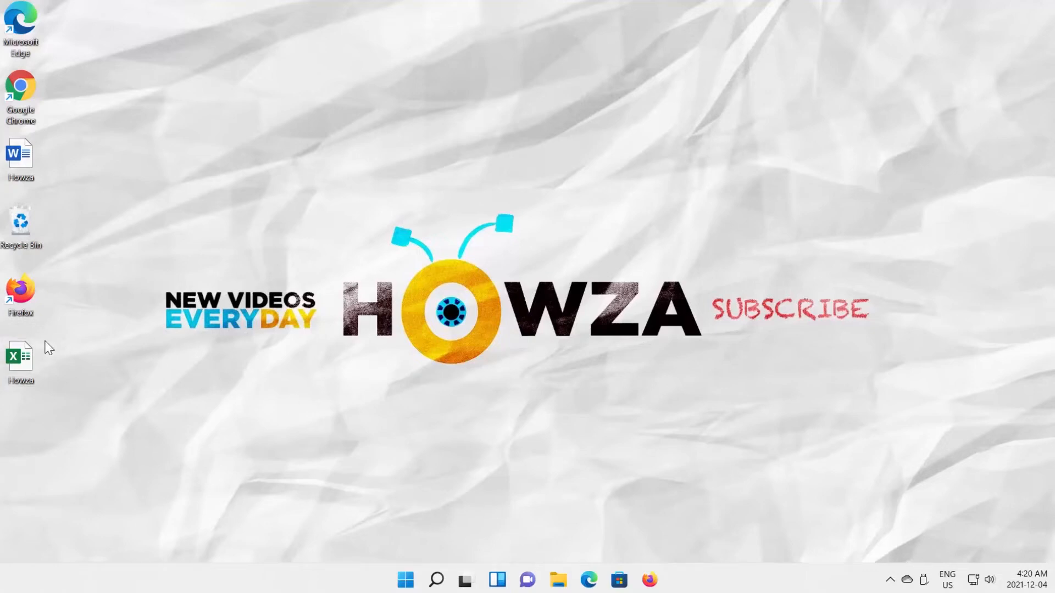
Step: Open the Howza spreadsheet from the desktop and go to File to reach Excel Options
double_click(20, 360)
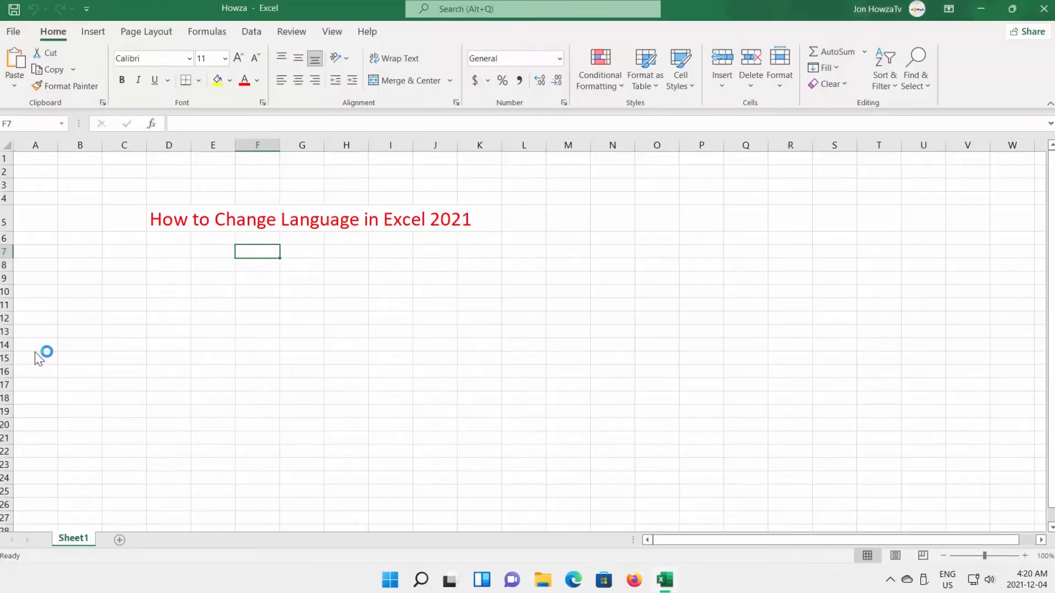
left_click(13, 31)
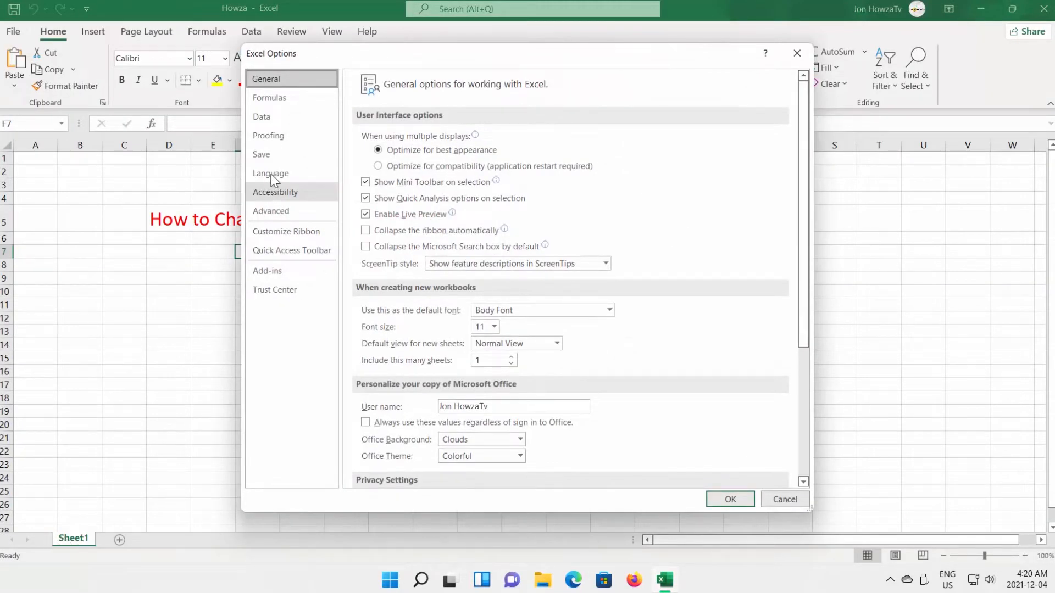
Step: Add Portuguese (Brazil) as an Office display language and start its installation
left_click(270, 173)
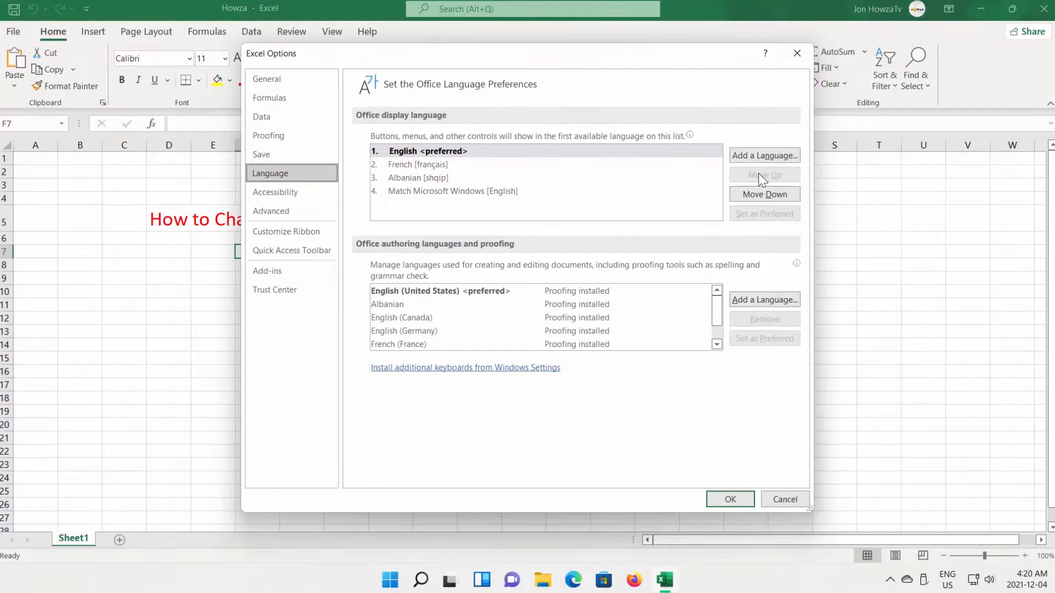
left_click(764, 156)
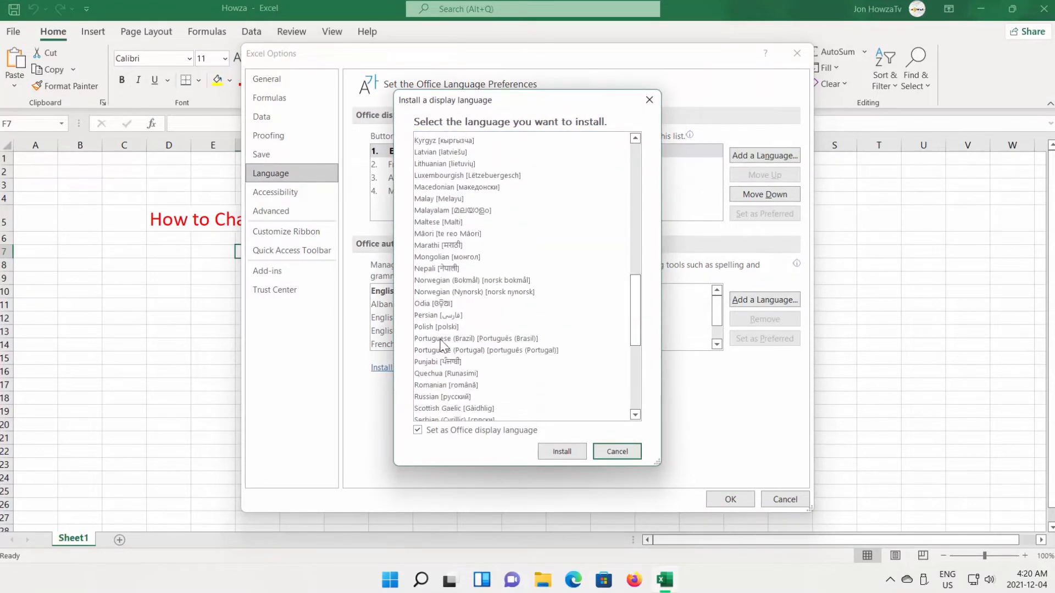
left_click(475, 338)
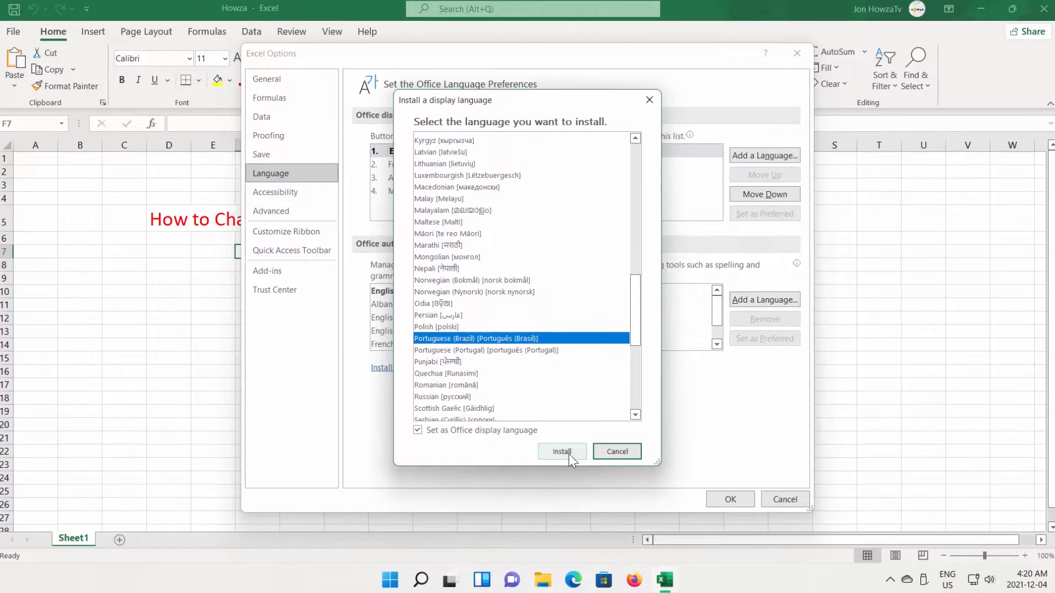
left_click(561, 452)
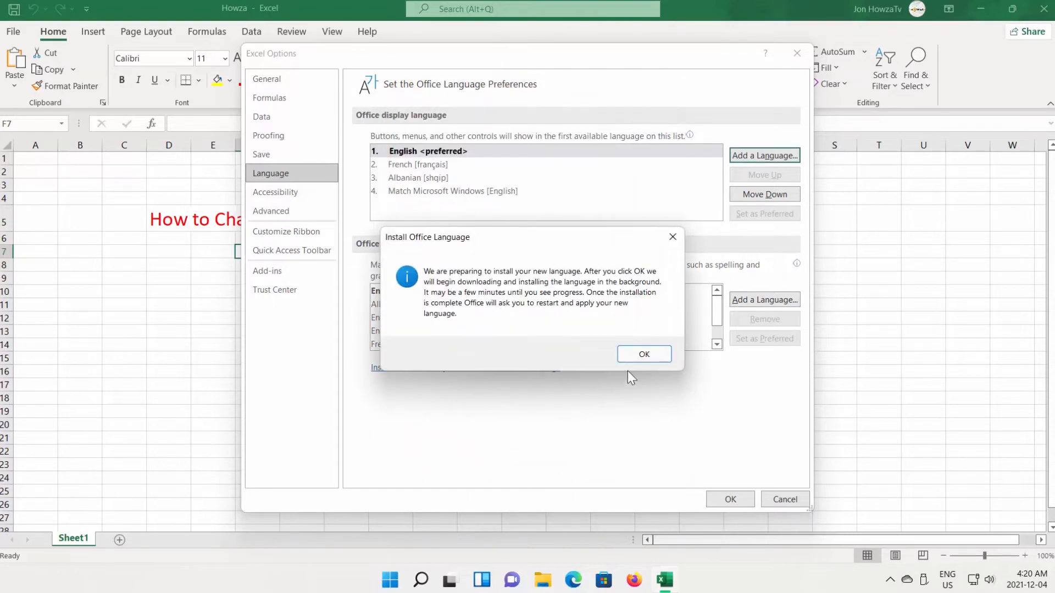
Step: Confirm the Portuguese (Brazil) download and acknowledge the Excel can't-close warning
left_click(642, 354)
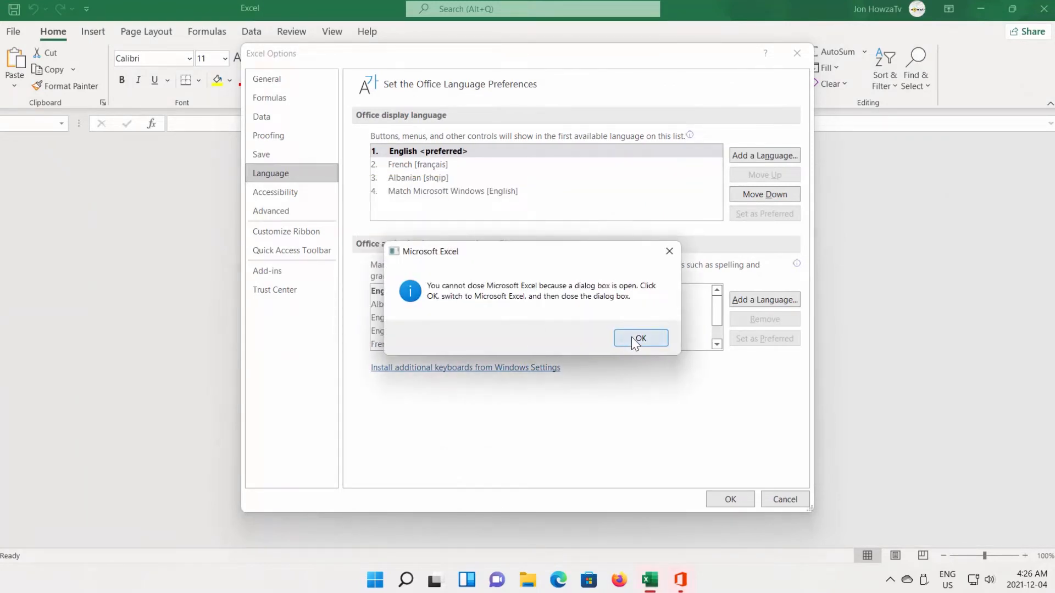
left_click(639, 338)
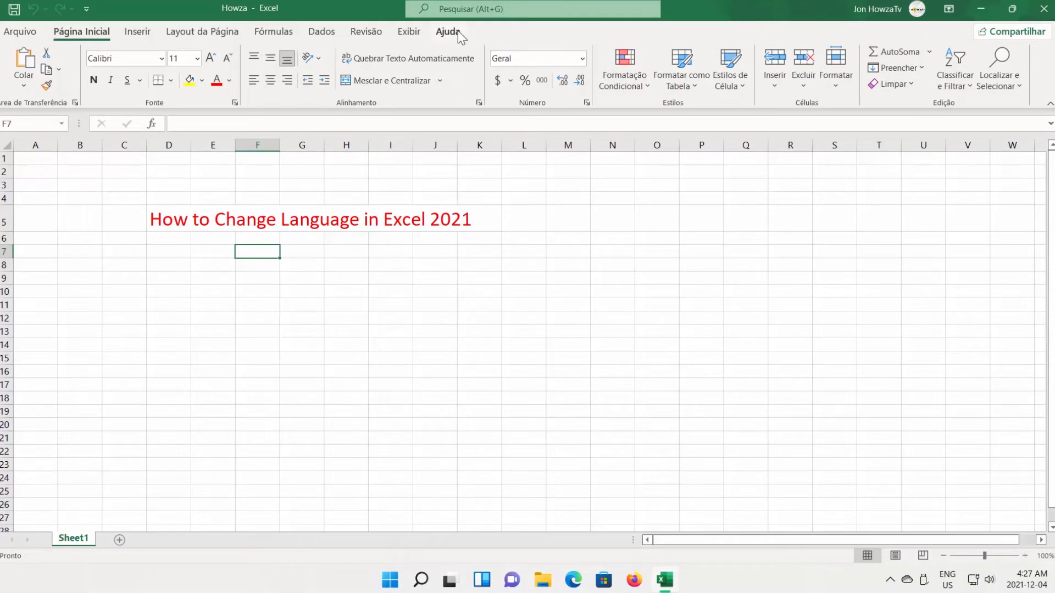
mouse_move(129, 105)
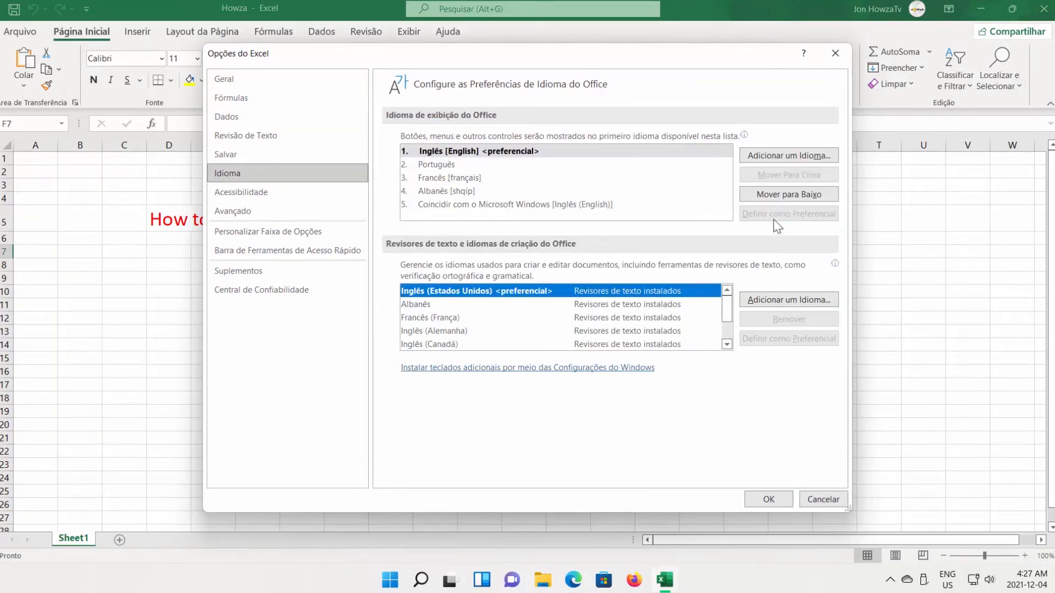
Step: Confirm the Idioma settings with OK and dismiss the restart notice
left_click(767, 500)
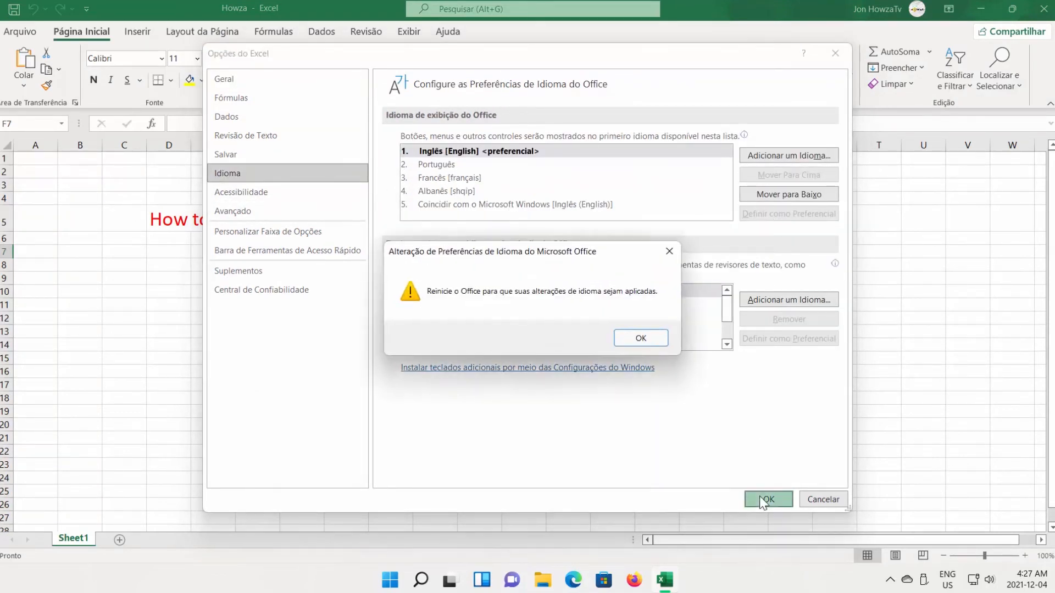
left_click(640, 338)
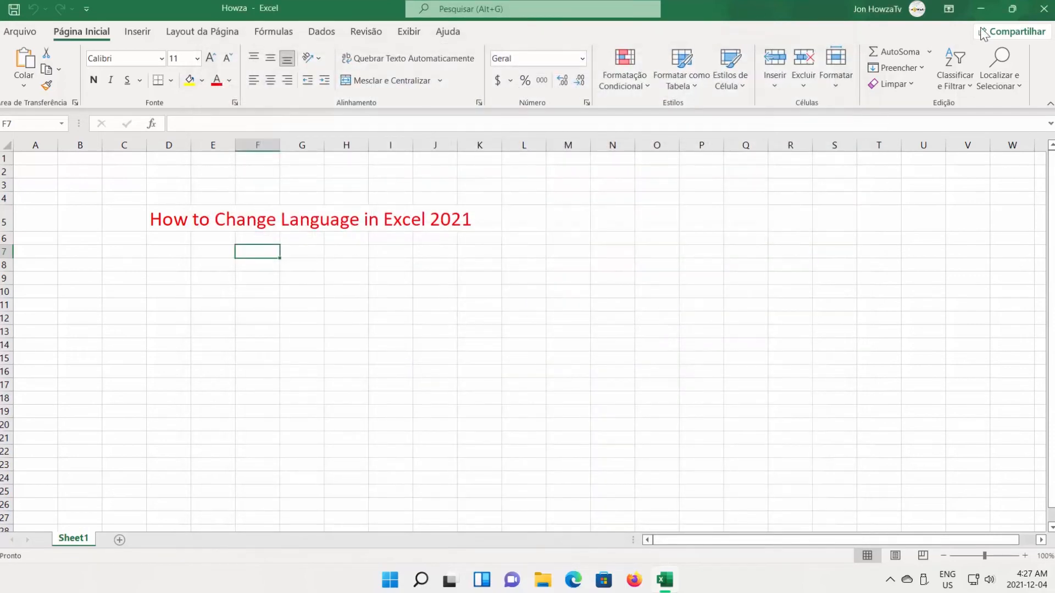